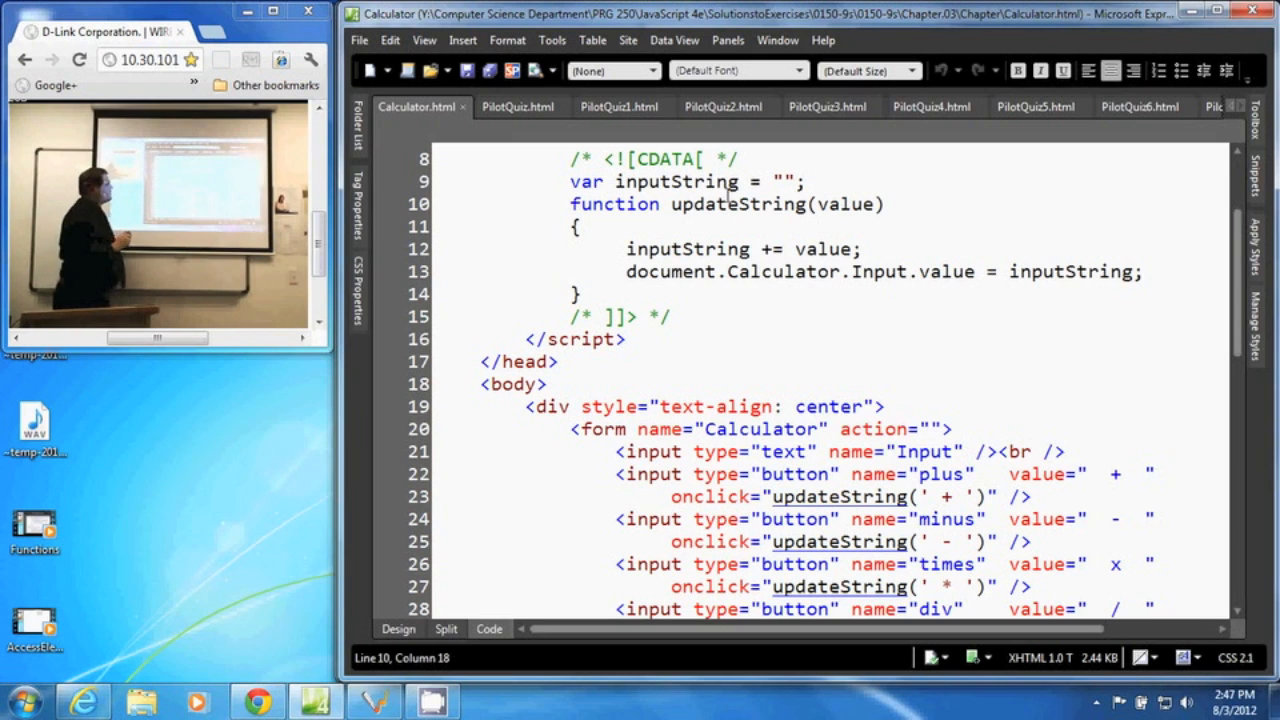
# Walk through updateString appending value to inputString and the plus button passing ' + '
pyautogui.doubleClick(844, 204)
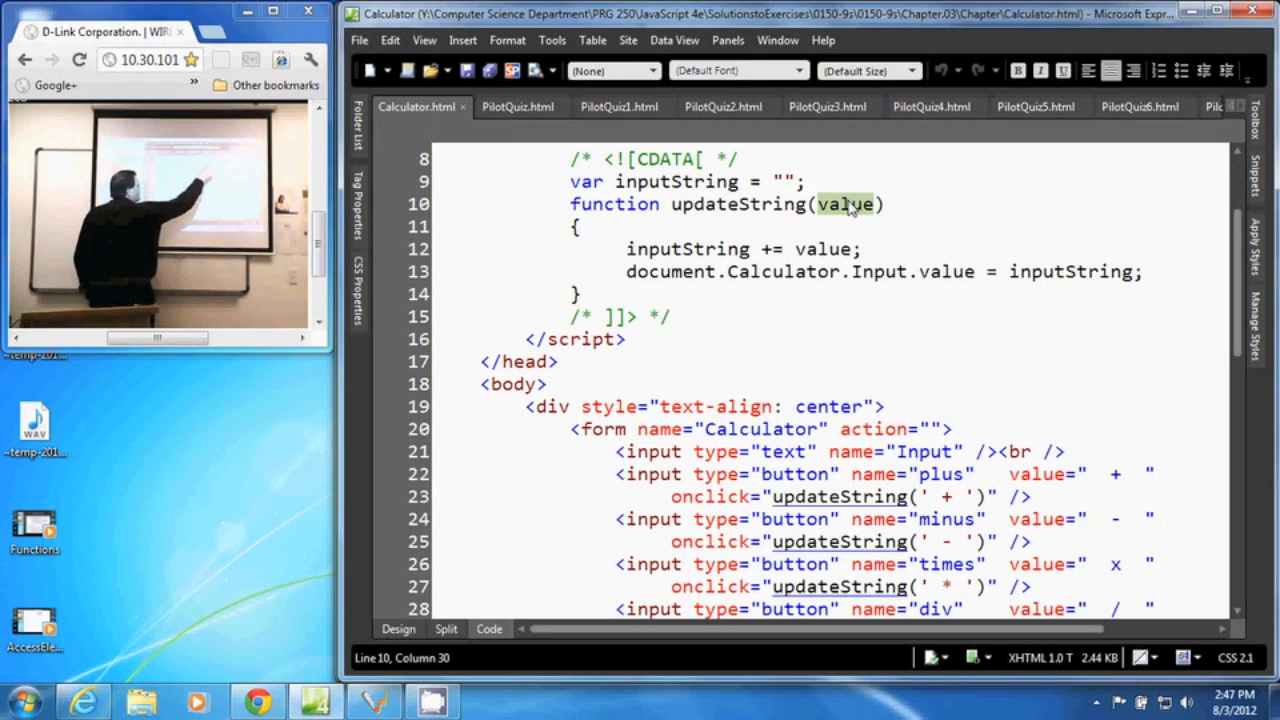
pyautogui.click(820, 248)
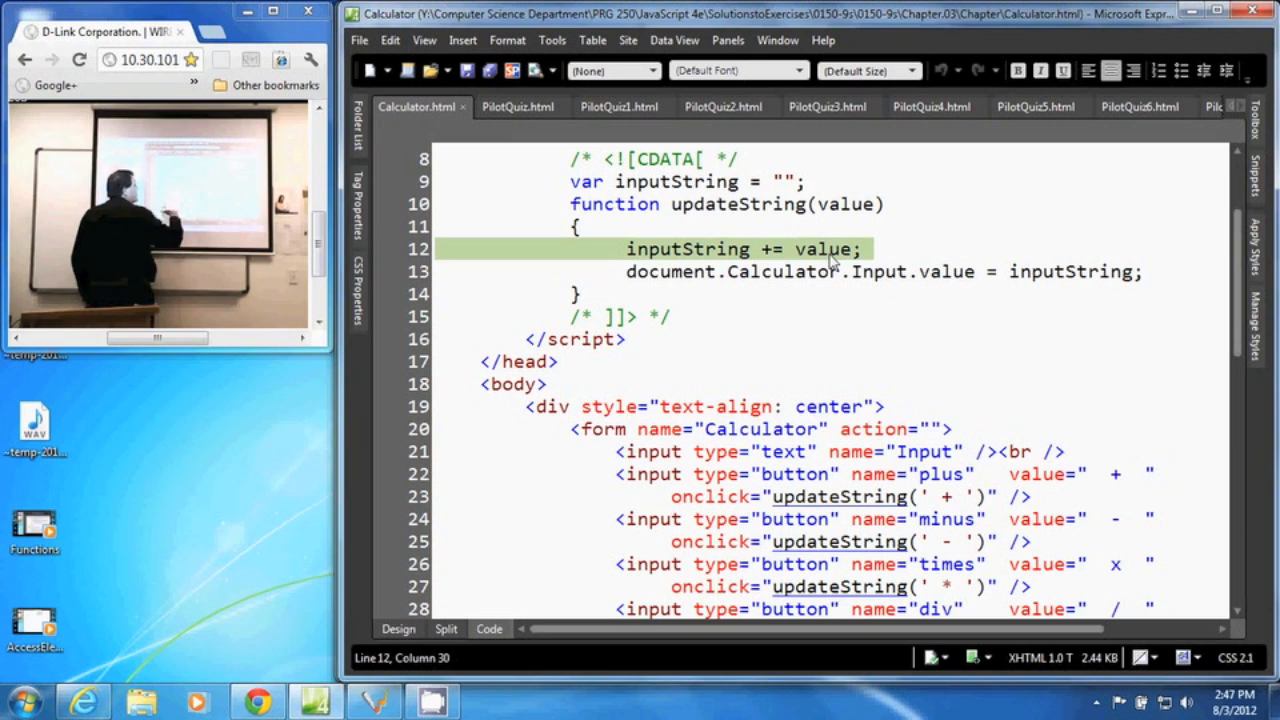
pyautogui.click(688, 180)
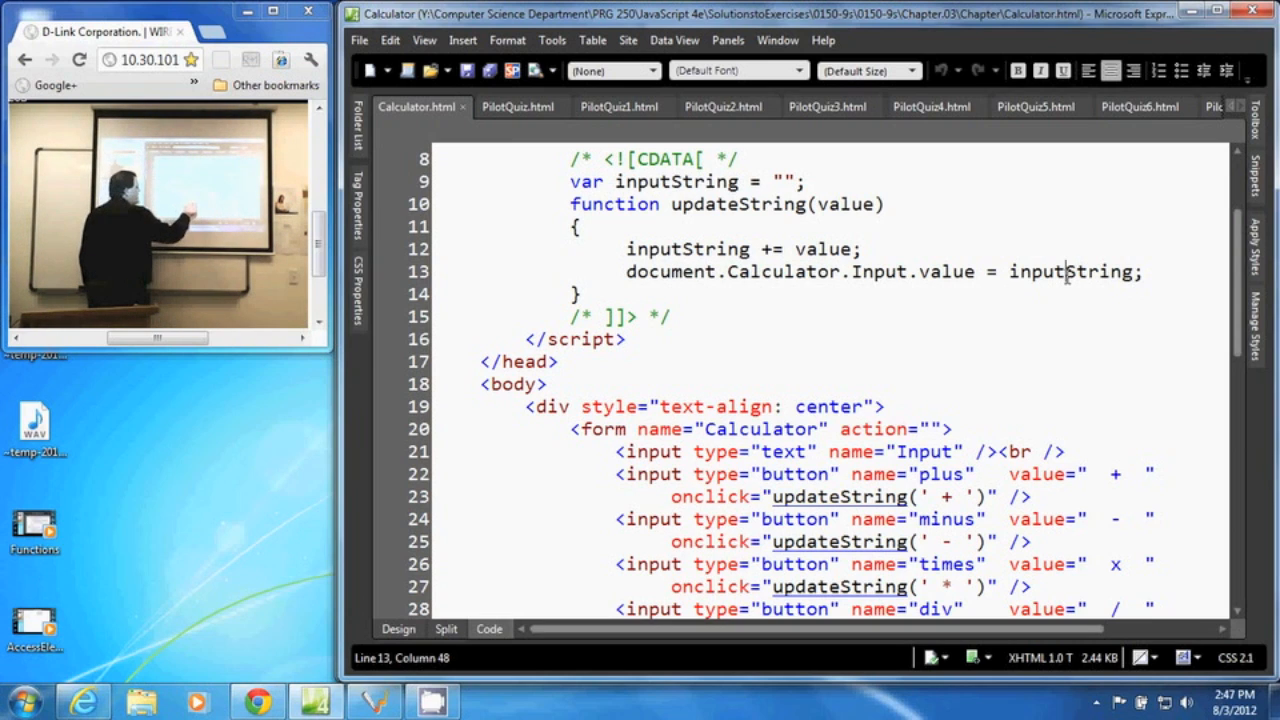
pyautogui.click(720, 472)
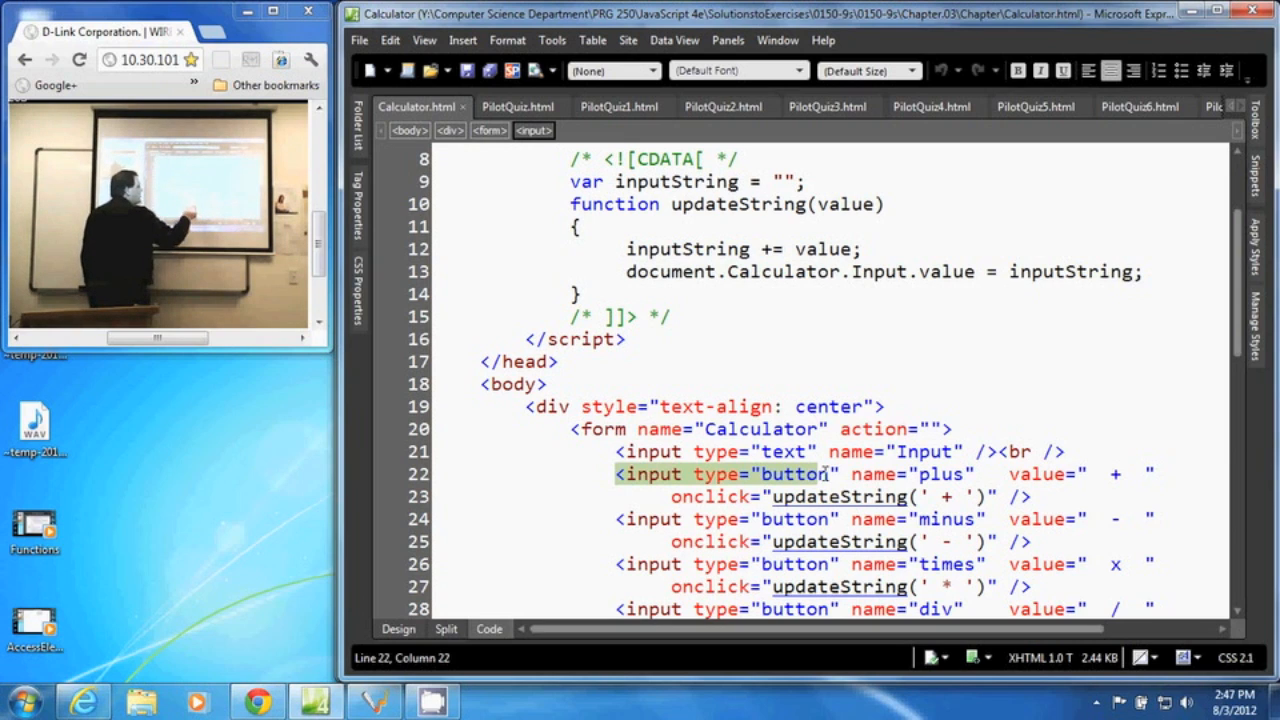
pyautogui.click(684, 496)
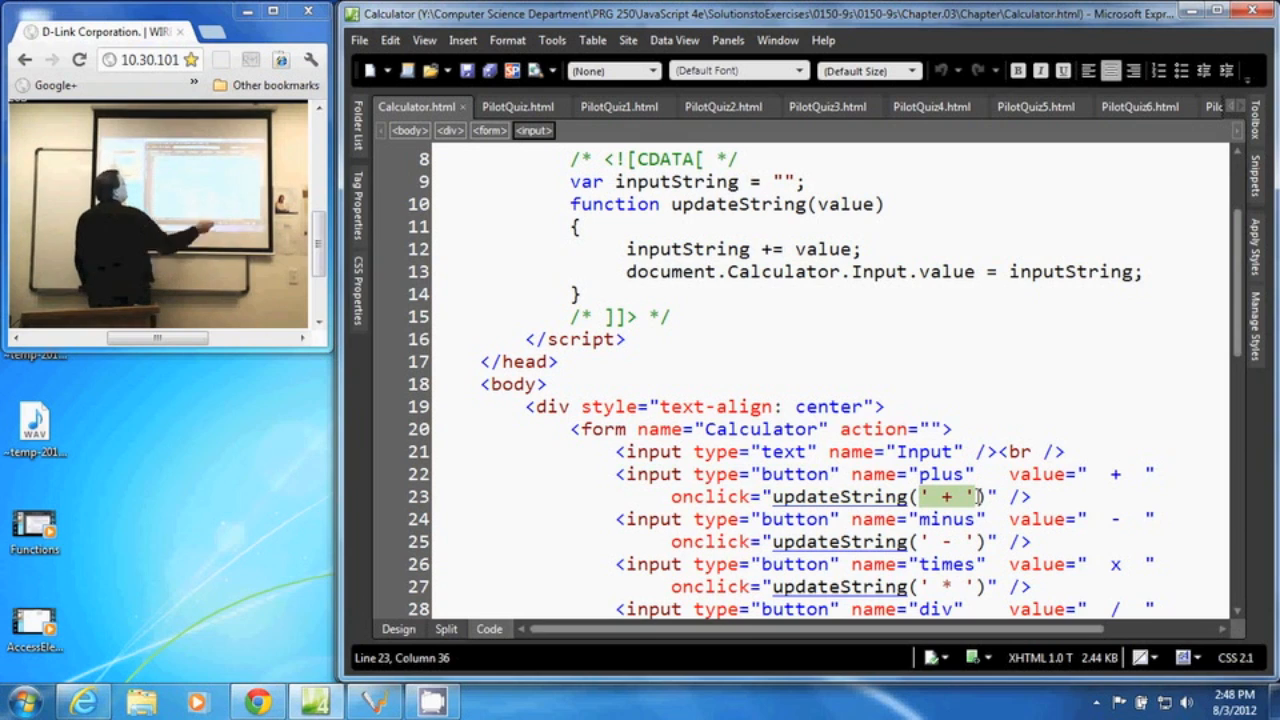
pyautogui.click(848, 204)
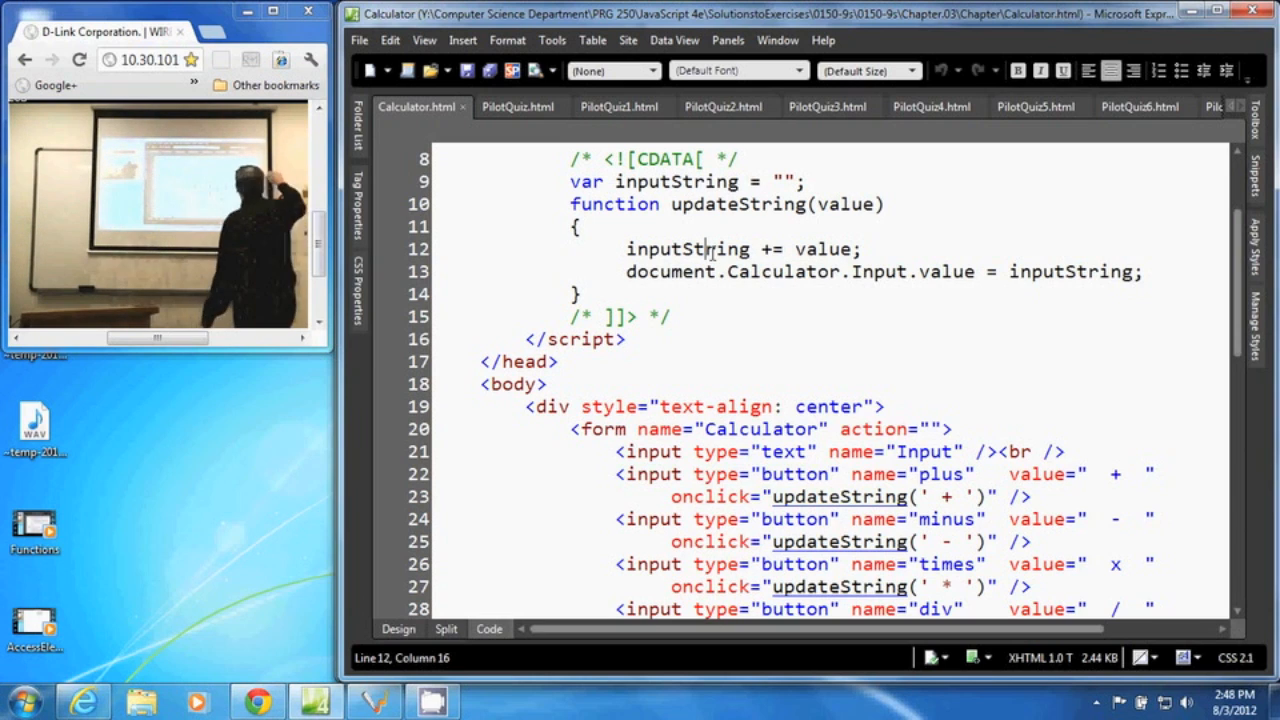
# Scroll Code view down to the clear and calc button inputs at the form's end
pyautogui.scroll(-3)
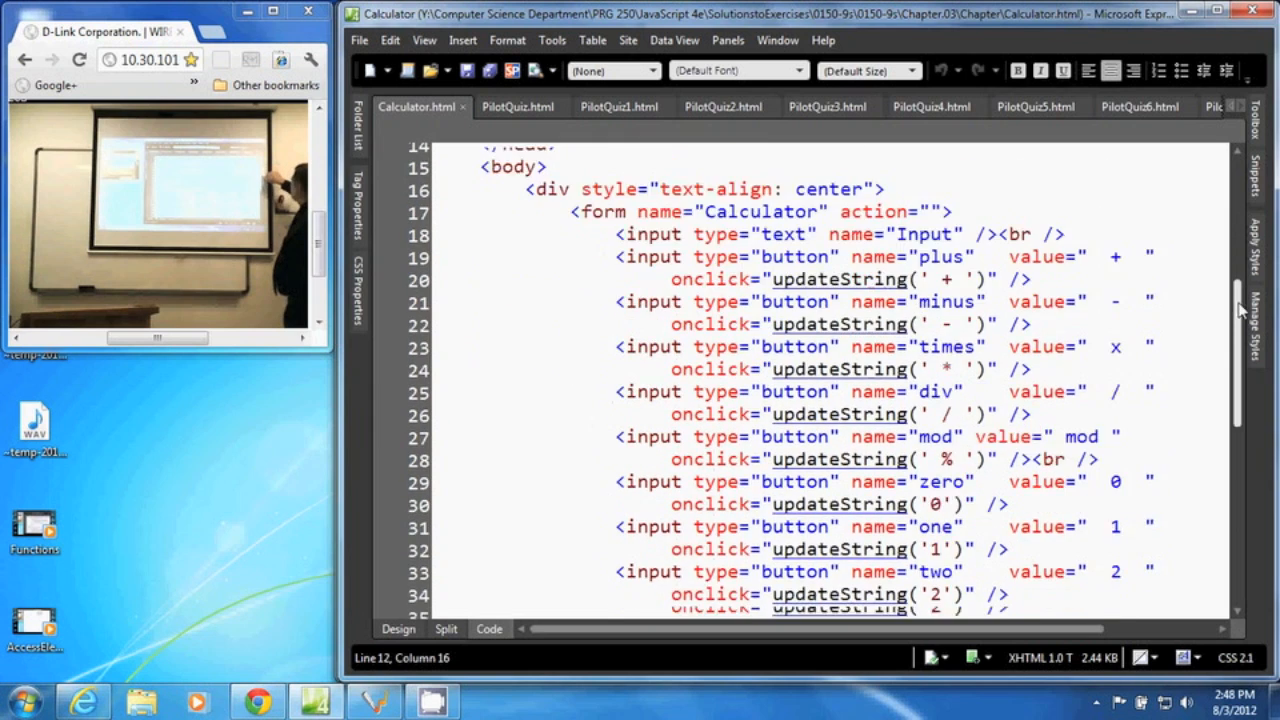
pyautogui.scroll(-3)
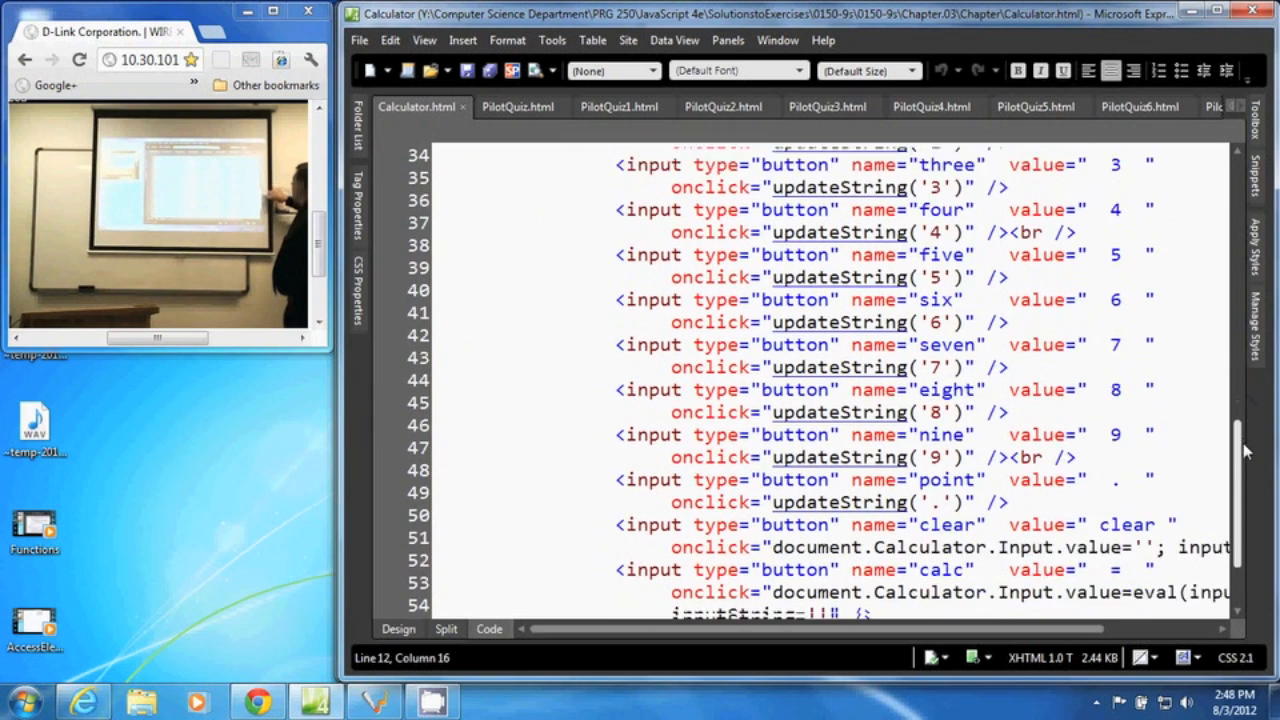
pyautogui.scroll(-3)
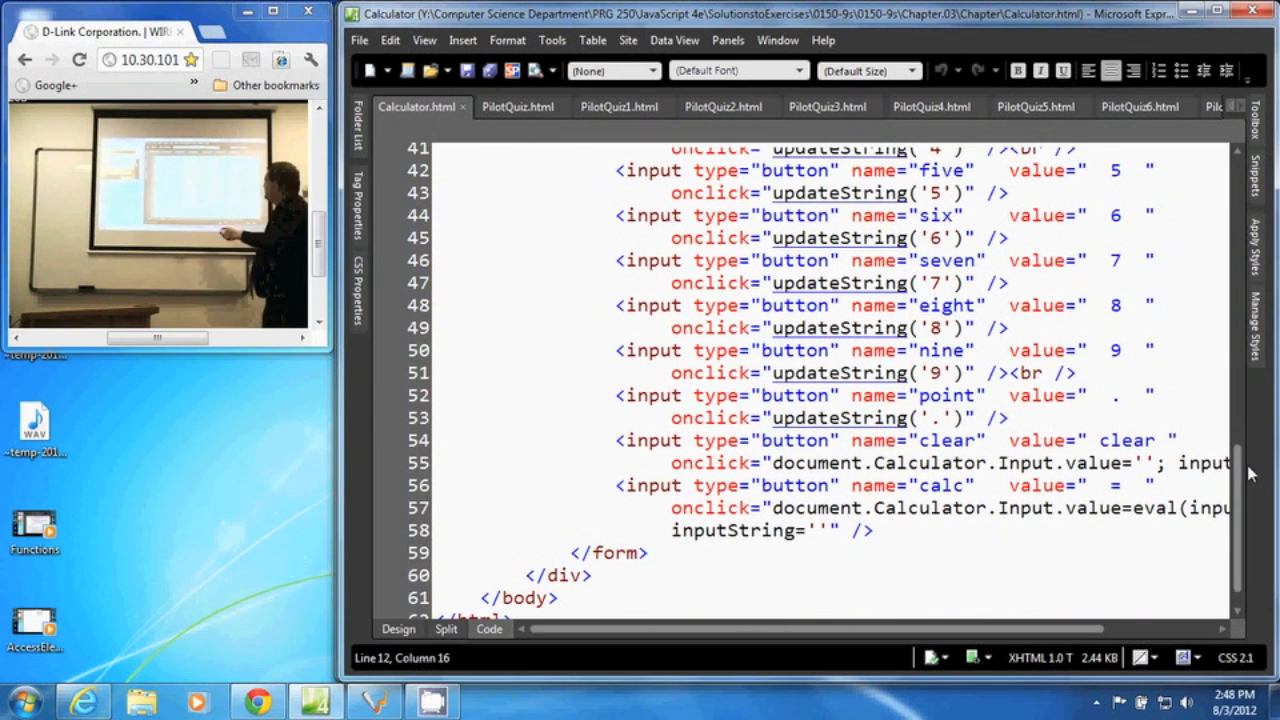
pyautogui.click(868, 440)
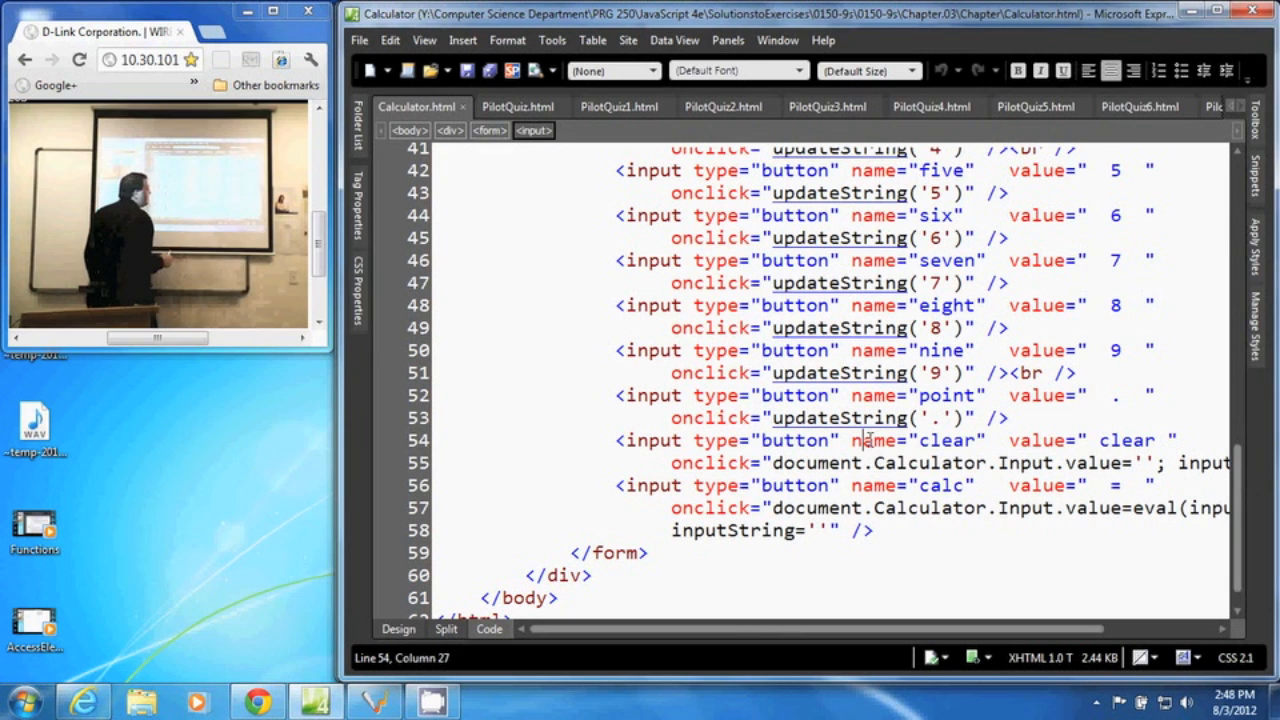
pyautogui.hscroll(-3)
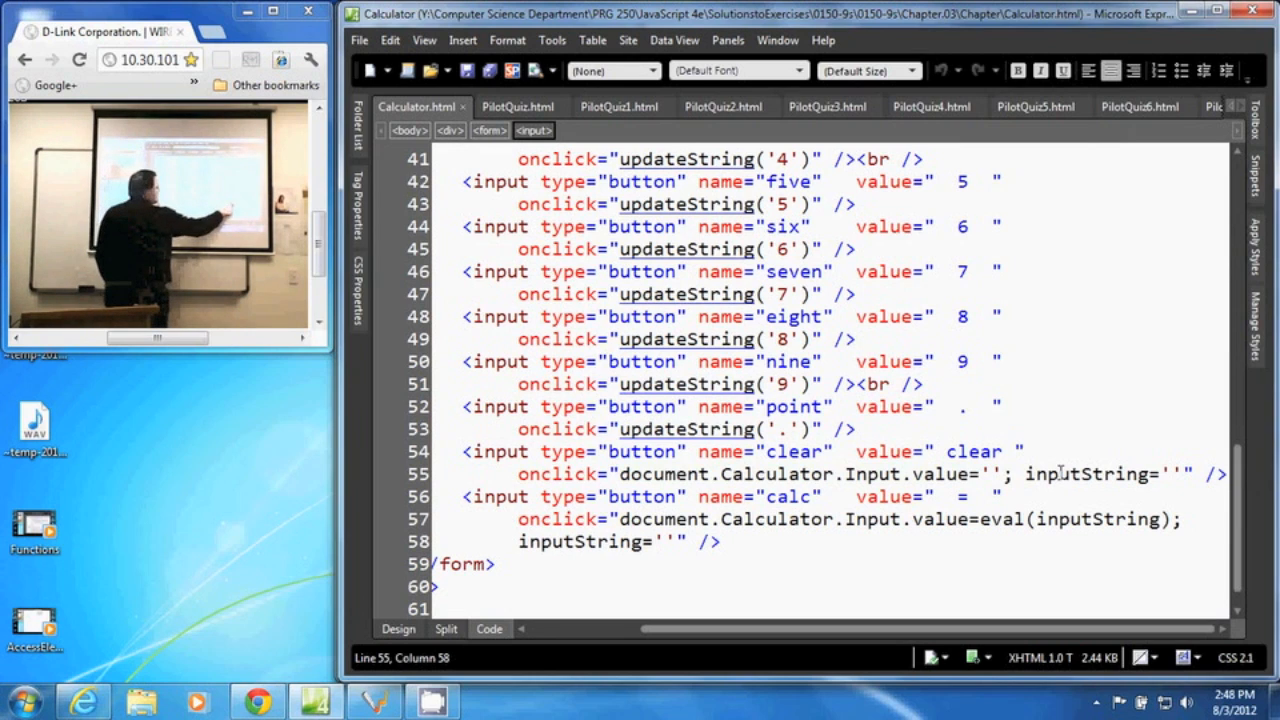
# Review clear resetting inputString and calc eval'ing it into Input, then show the Calculator page in the browser
pyautogui.click(1008, 474)
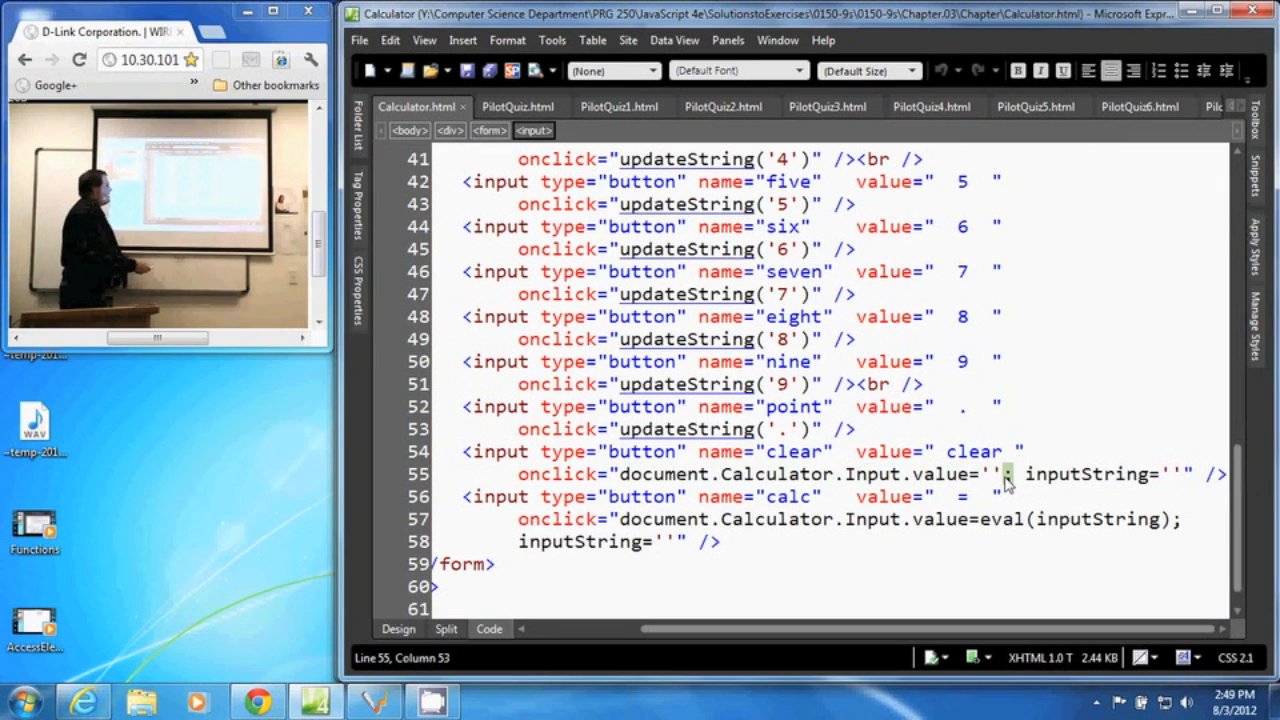
pyautogui.click(800, 496)
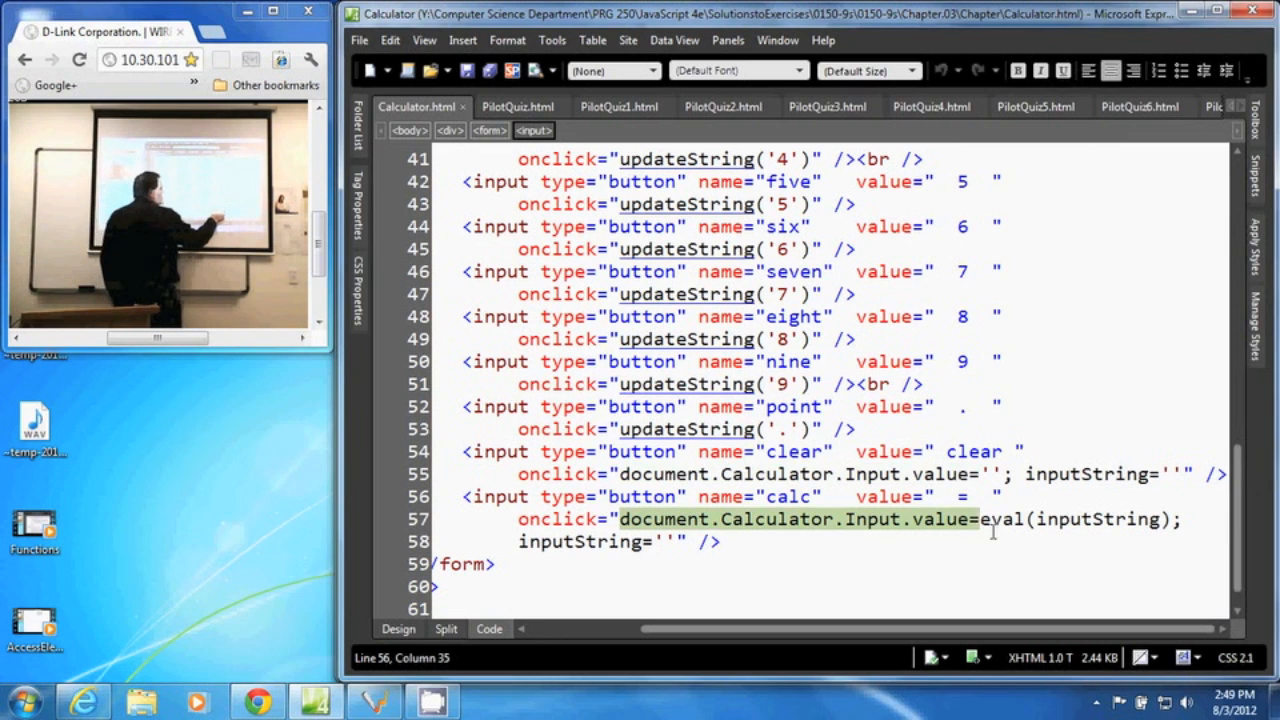
pyautogui.click(1008, 520)
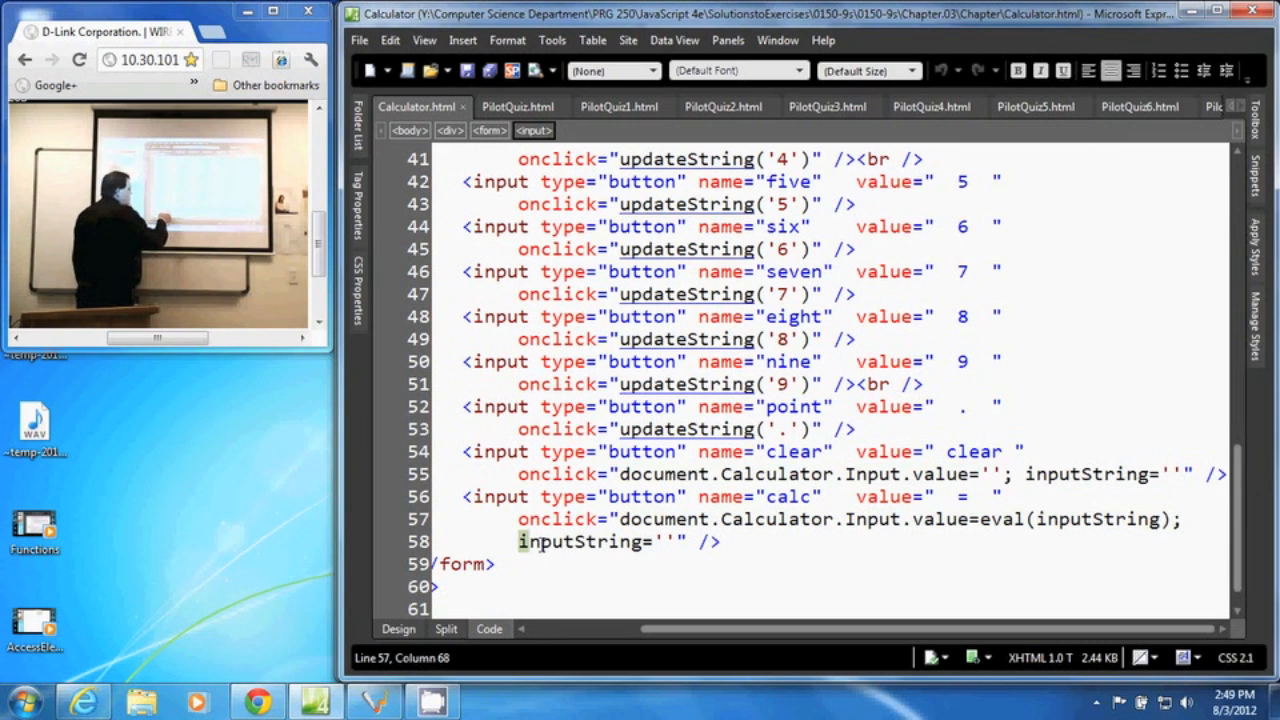
pyautogui.click(660, 540)
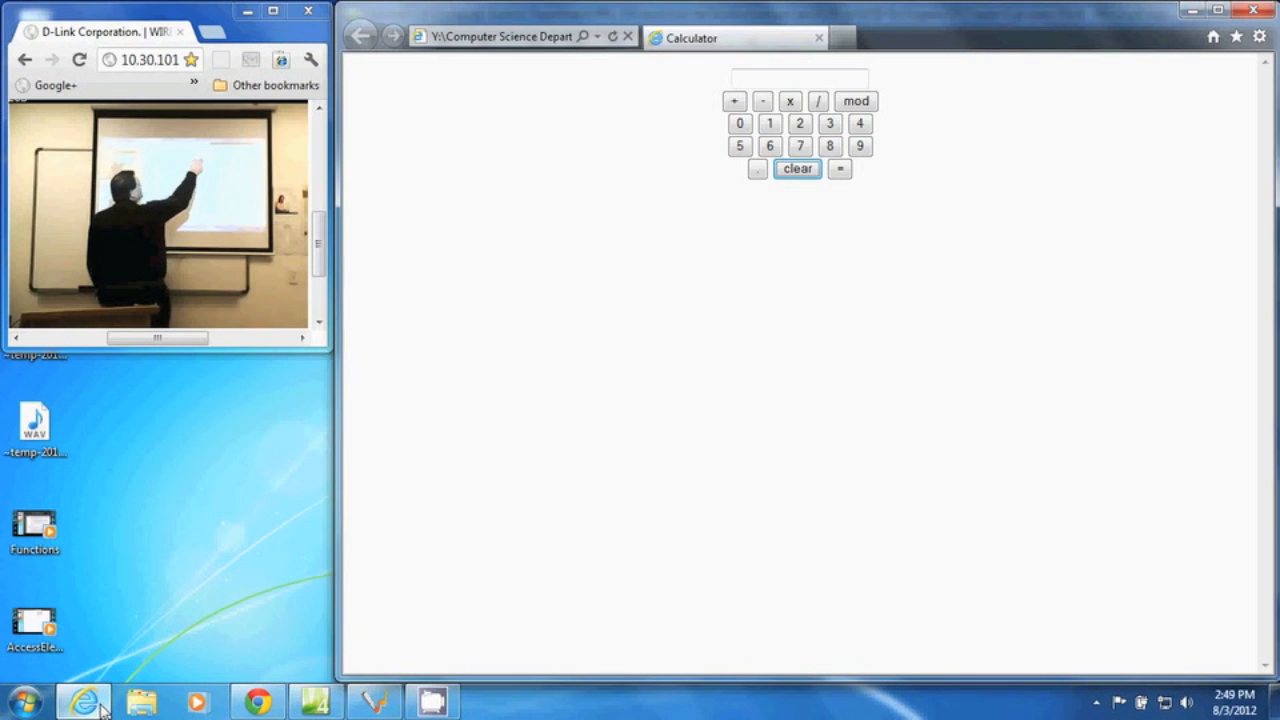
# Enter 1 + 37 on the calculator page and evaluate it to 38
pyautogui.click(734, 100)
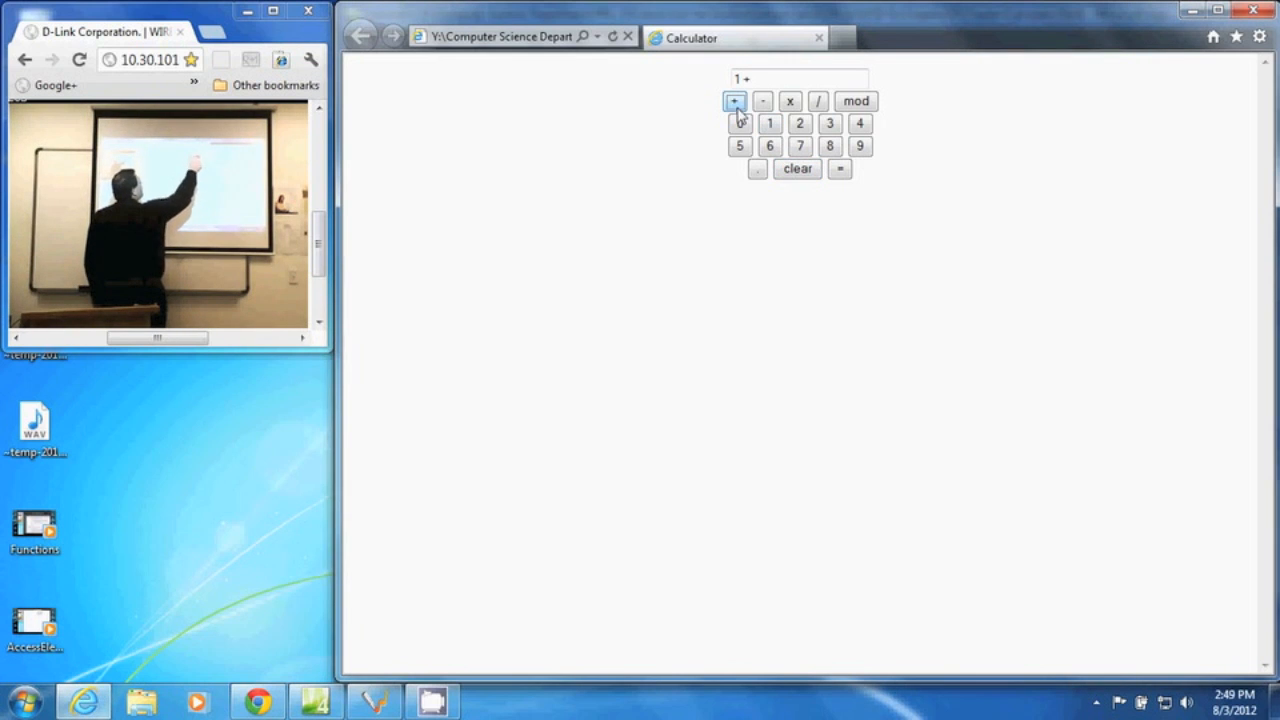
pyautogui.click(800, 146)
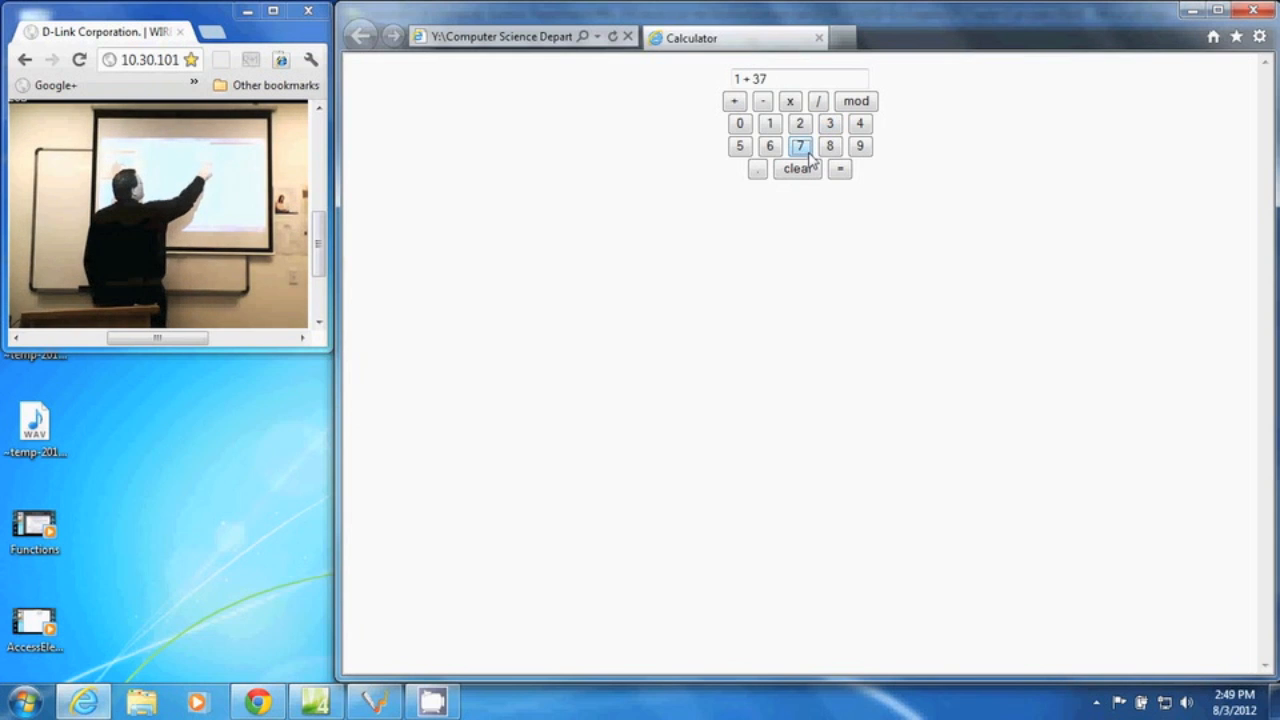
pyautogui.click(840, 168)
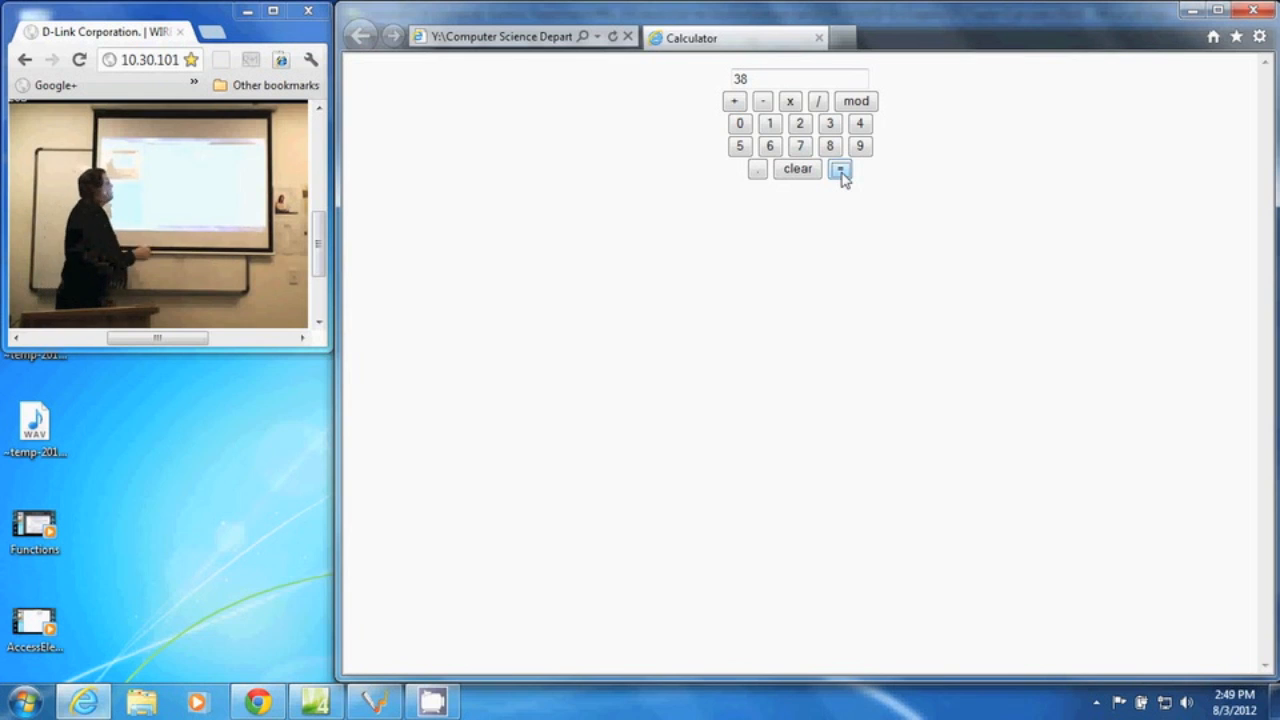
pyautogui.moveTo(792, 178)
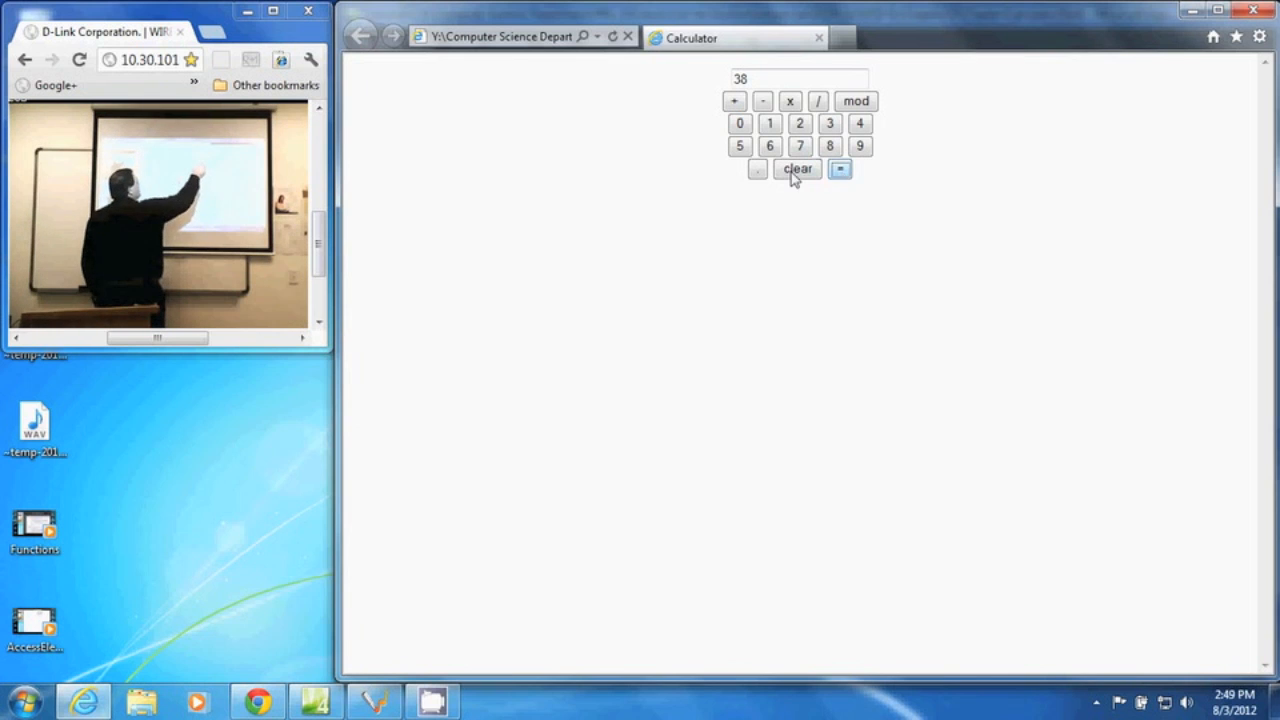
# Clear 38, then enter 8 * 9 and evaluate it to 72
pyautogui.click(796, 168)
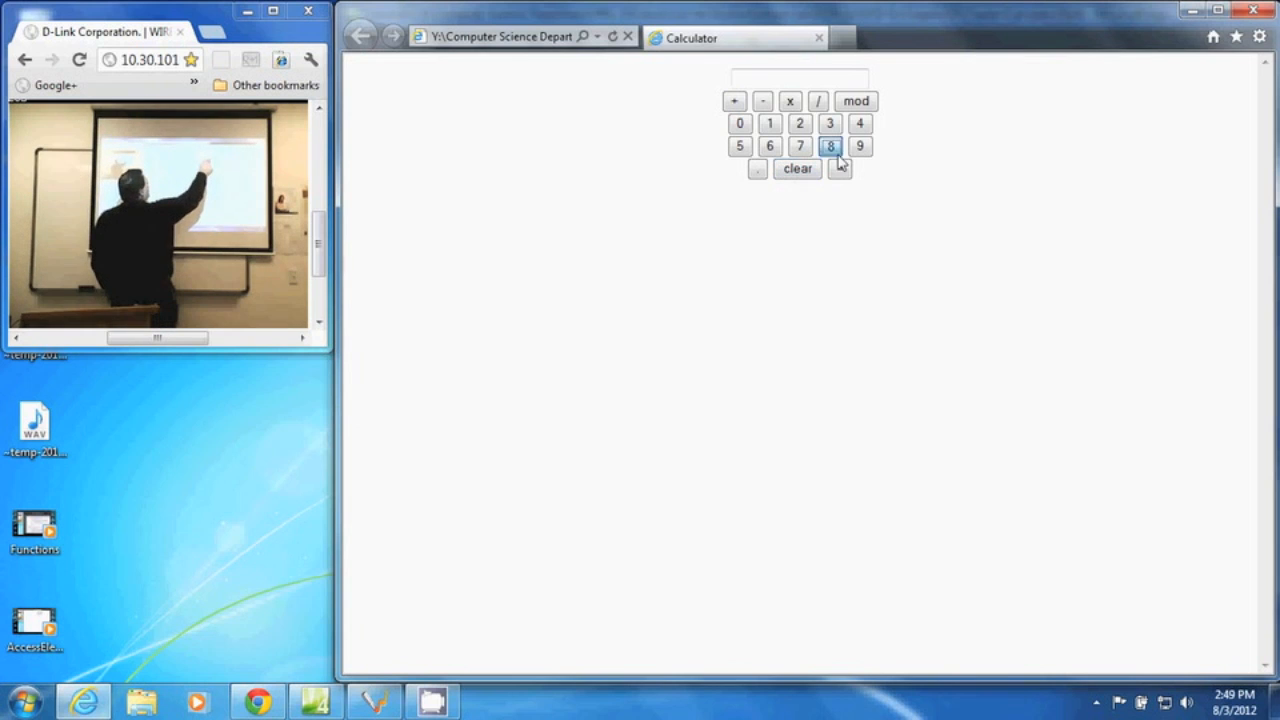
pyautogui.click(860, 146)
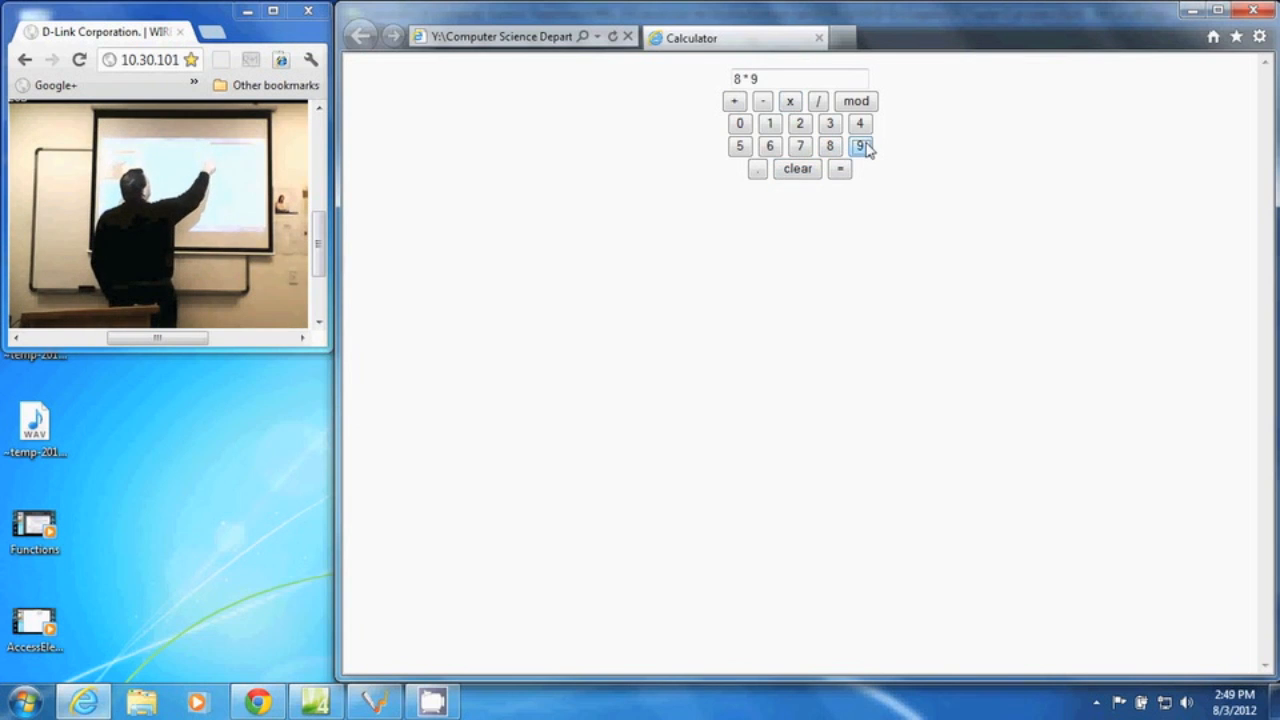
pyautogui.click(840, 168)
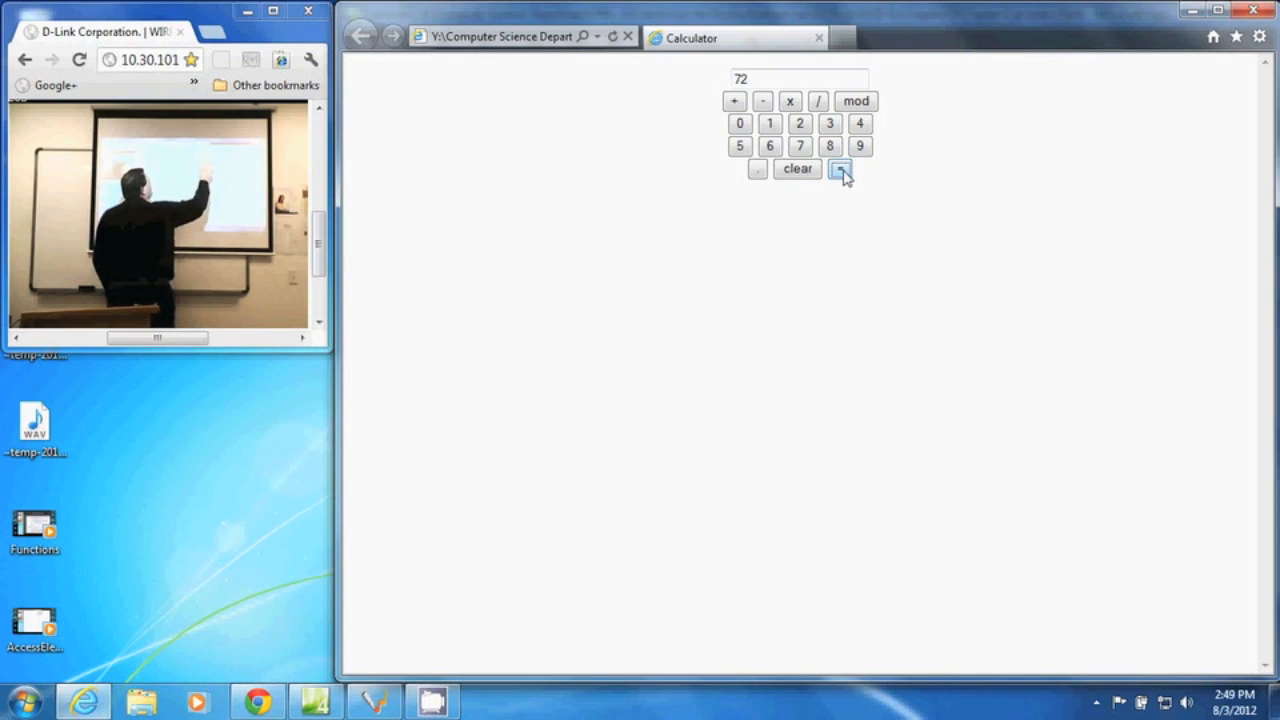